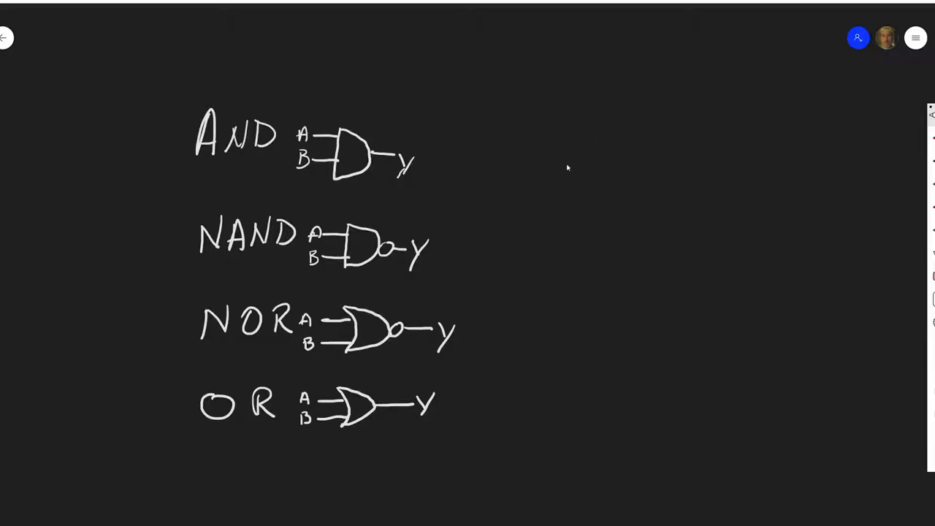
Handwrite 'AND' and begin the next gate names in a new column right of the symbols.
left_click_drag(544, 149, 541, 168)
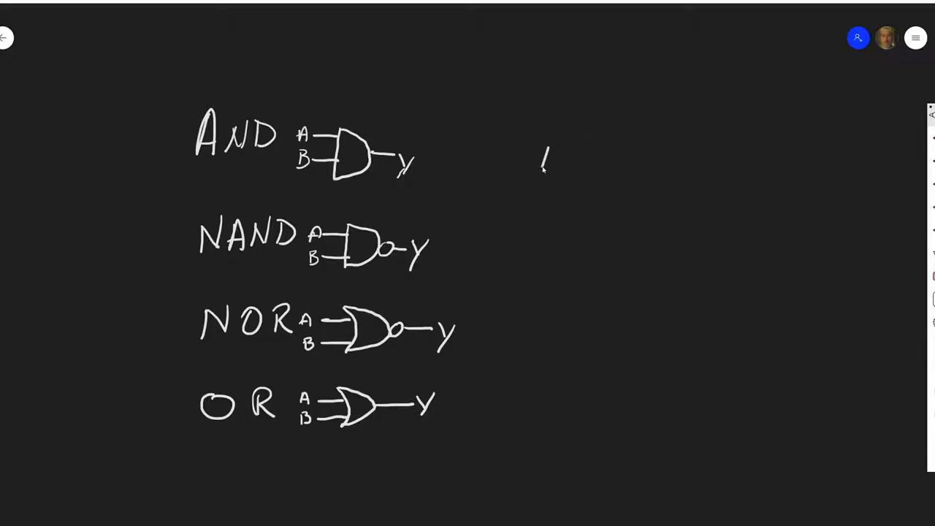
type("AND.")
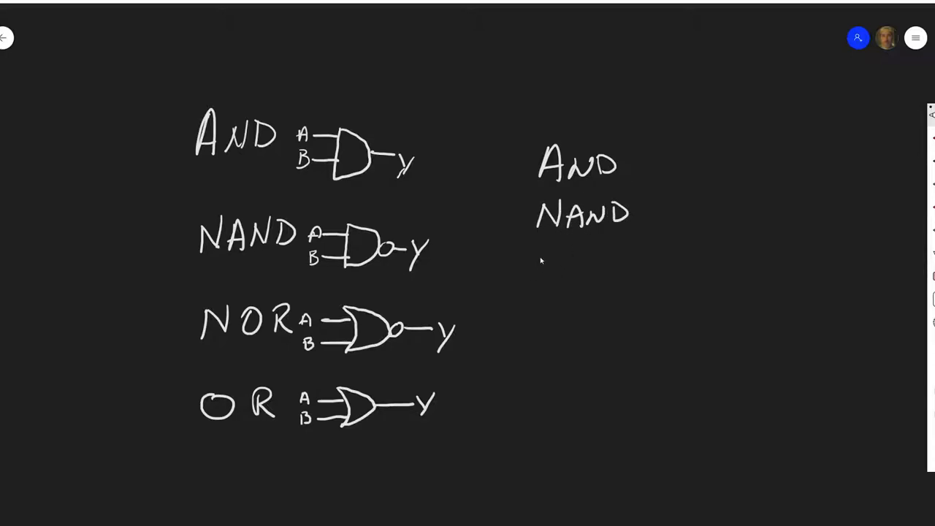
type("NOR")
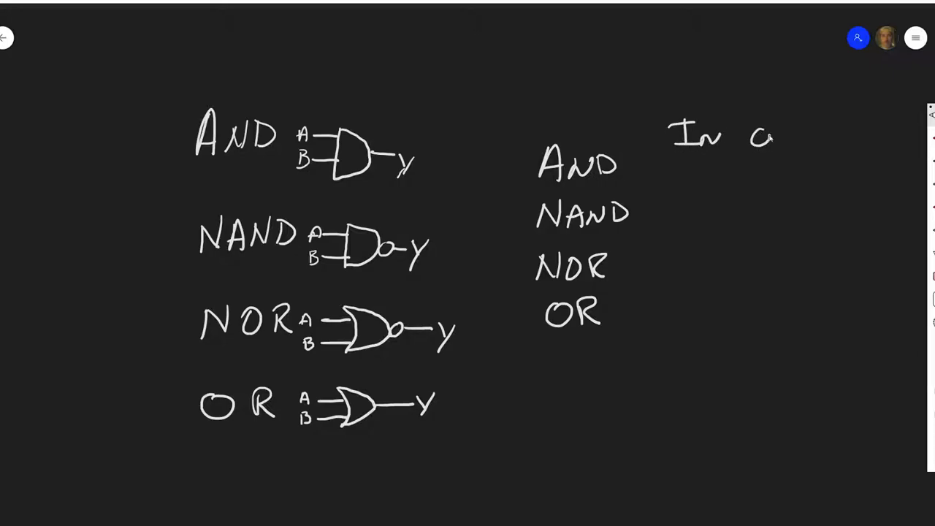
Write the OUT heading, underline In and OUT, and begin the first In value.
type("OUT")
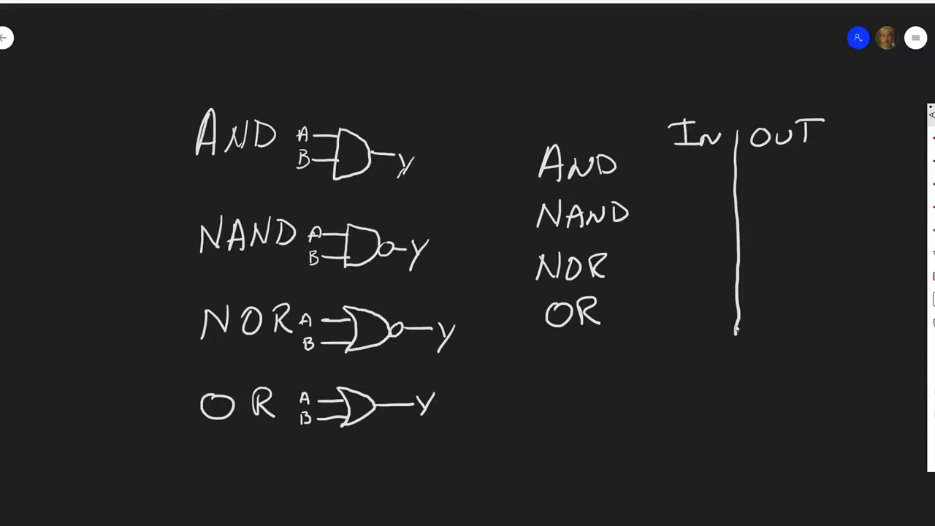
left_click_drag(651, 154, 825, 155)
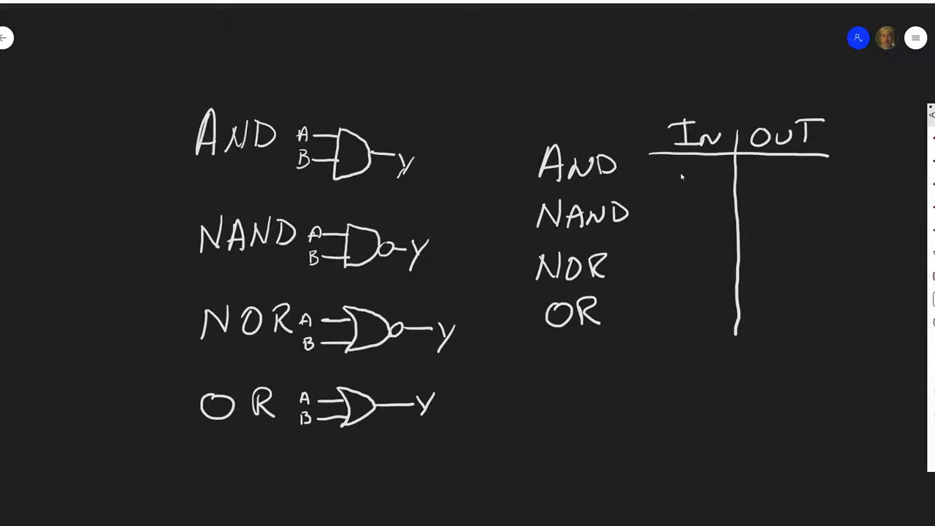
left_click_drag(701, 175, 774, 178)
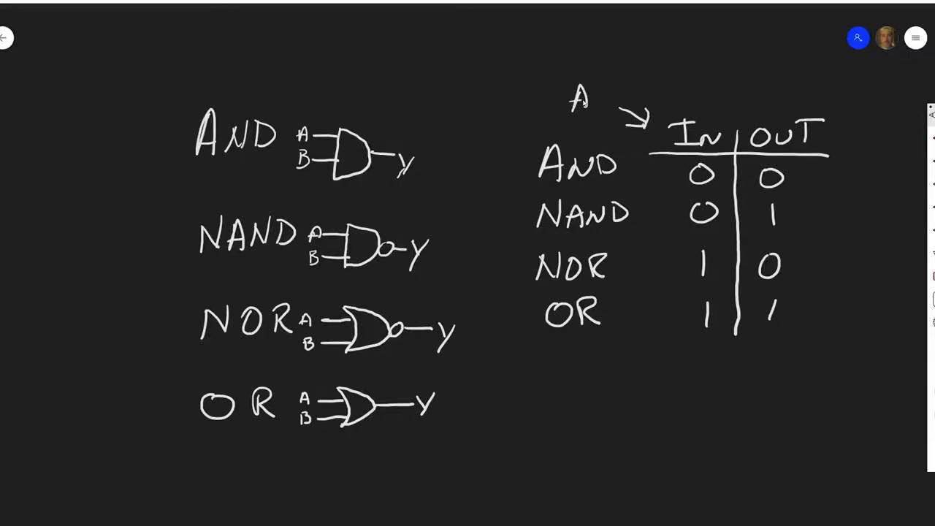
Extend the 'A' label into 'Any #' above the arrow pointing at the In column.
type("ny#")
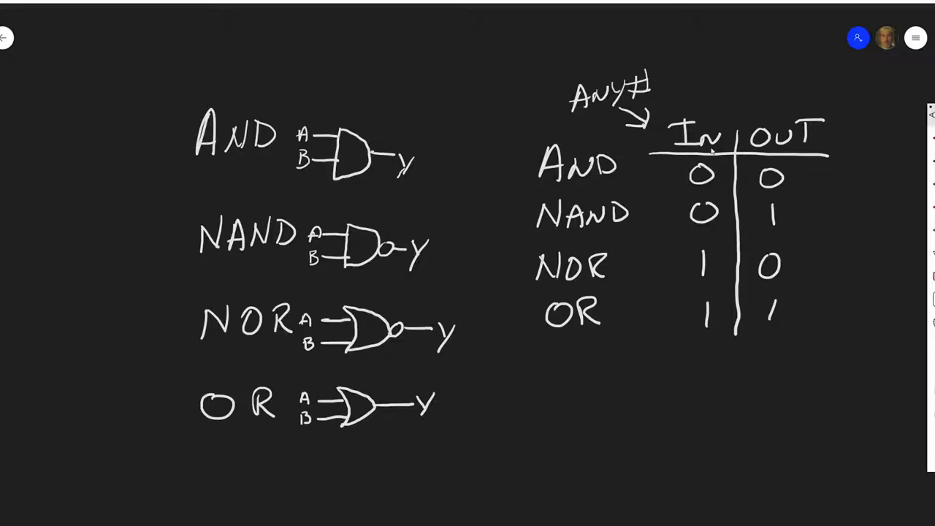
mouse_move(563, 197)
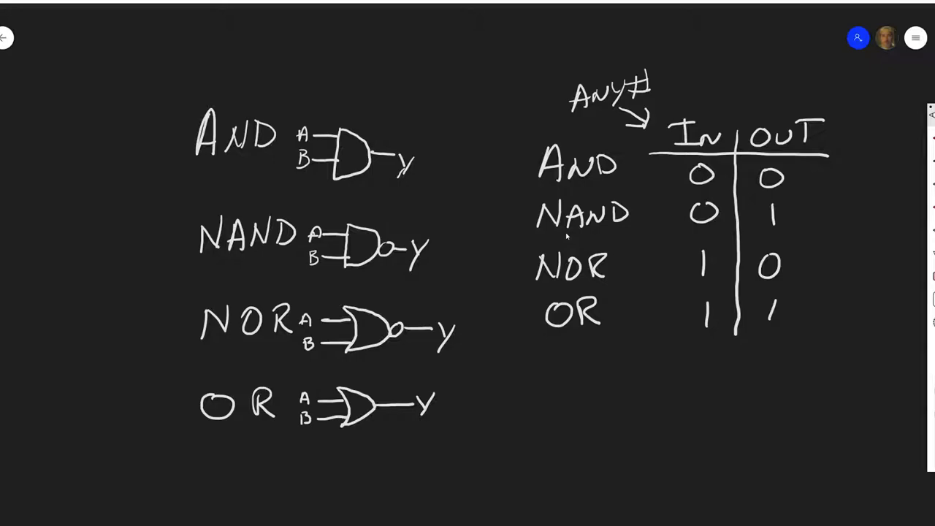
mouse_move(738, 178)
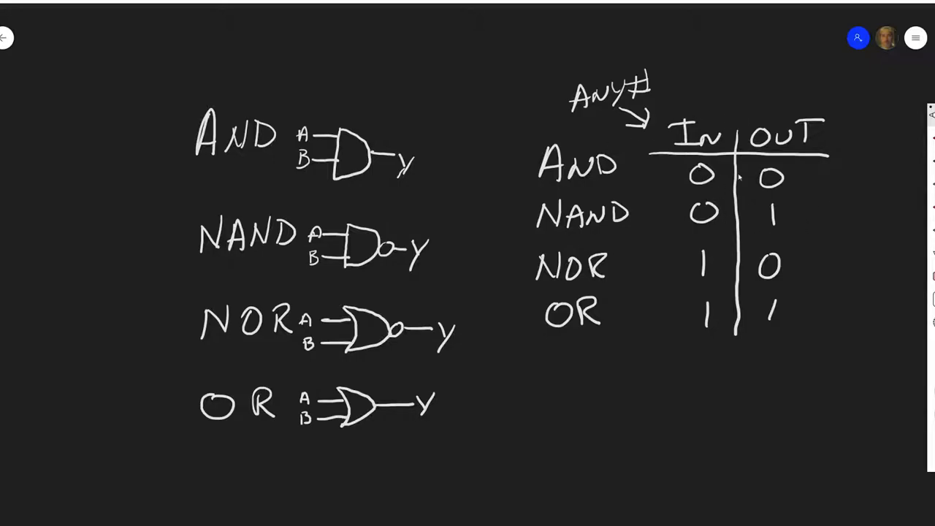
mouse_move(554, 377)
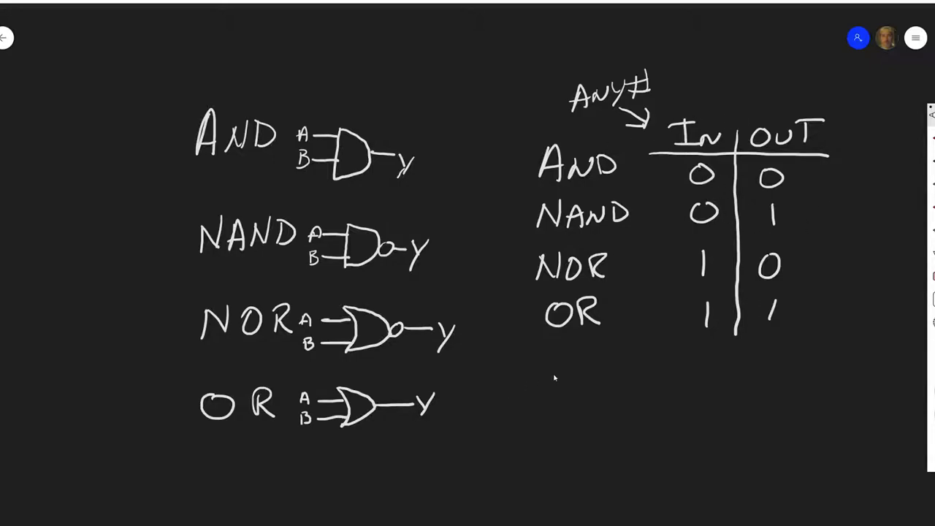